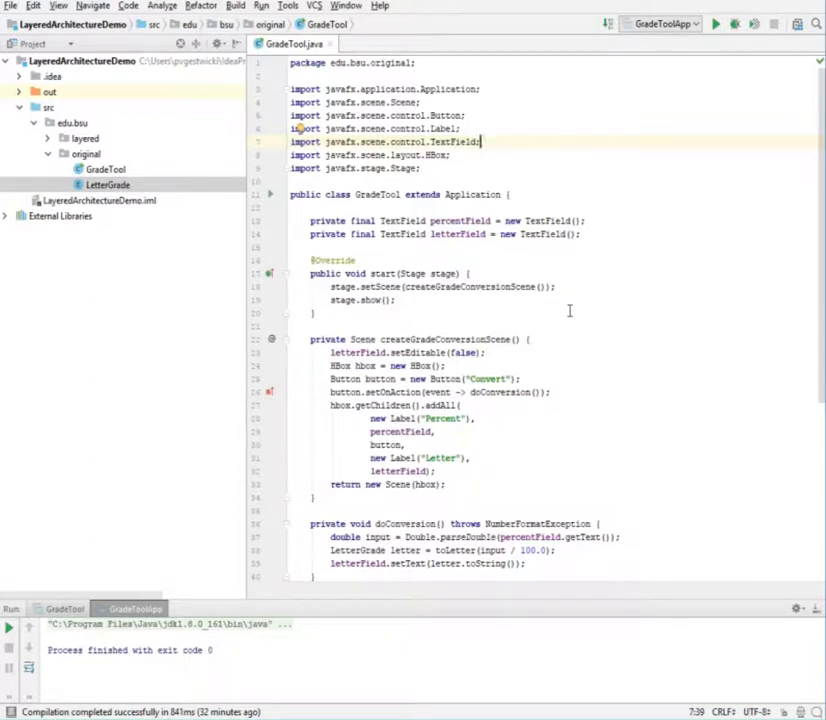
mouse_move(590, 303)
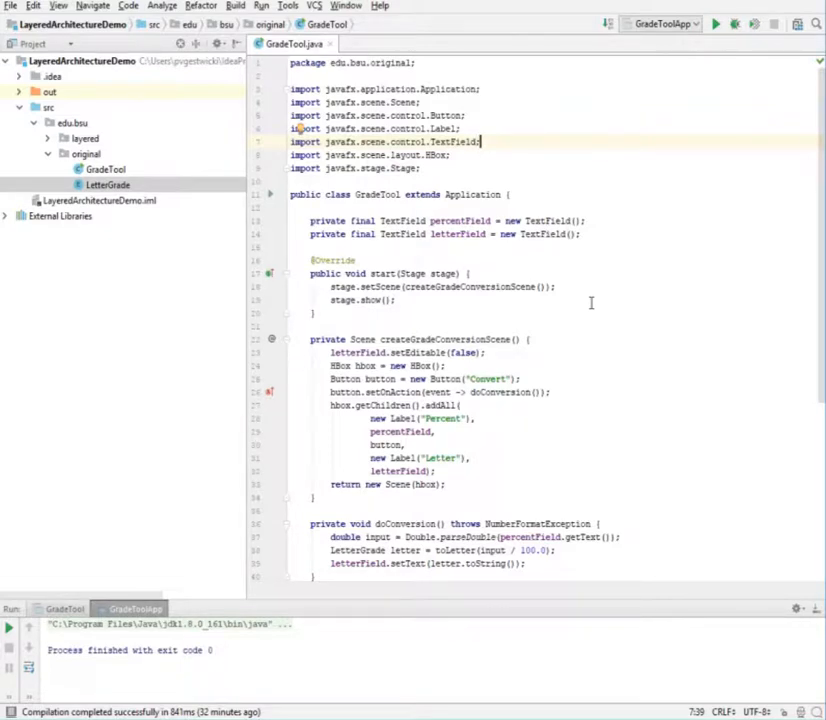
Step: Debug GradeTool.main() from the Project view and convert 66 percent to a letter grade
scroll(down, 3)
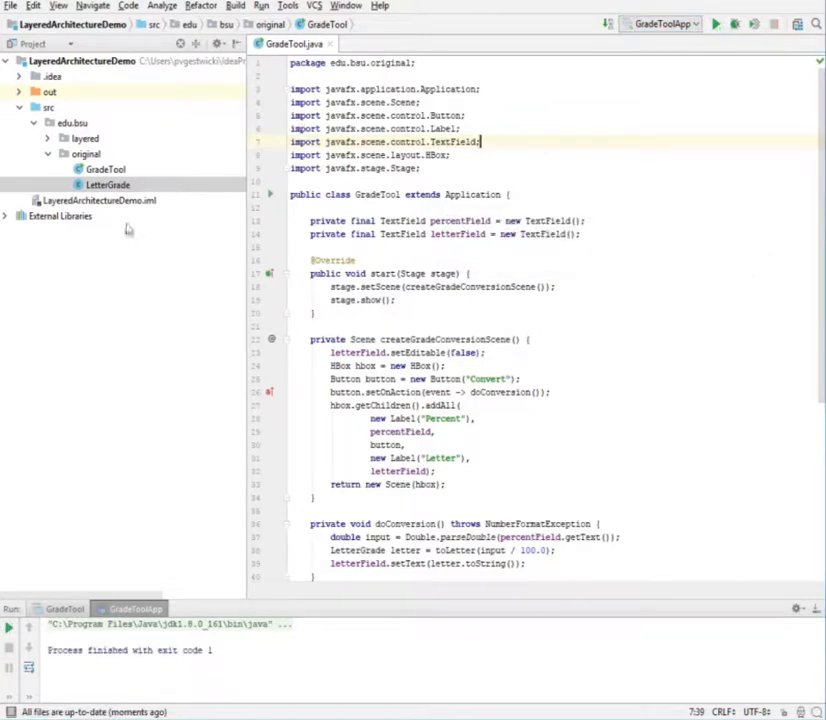
right_click(105, 169)
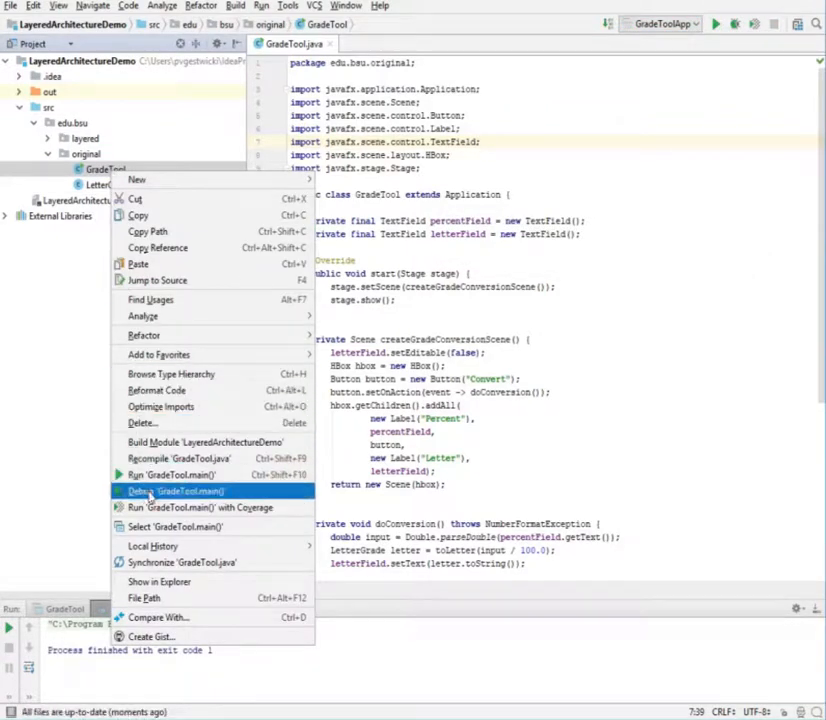
click(176, 491)
text(66)
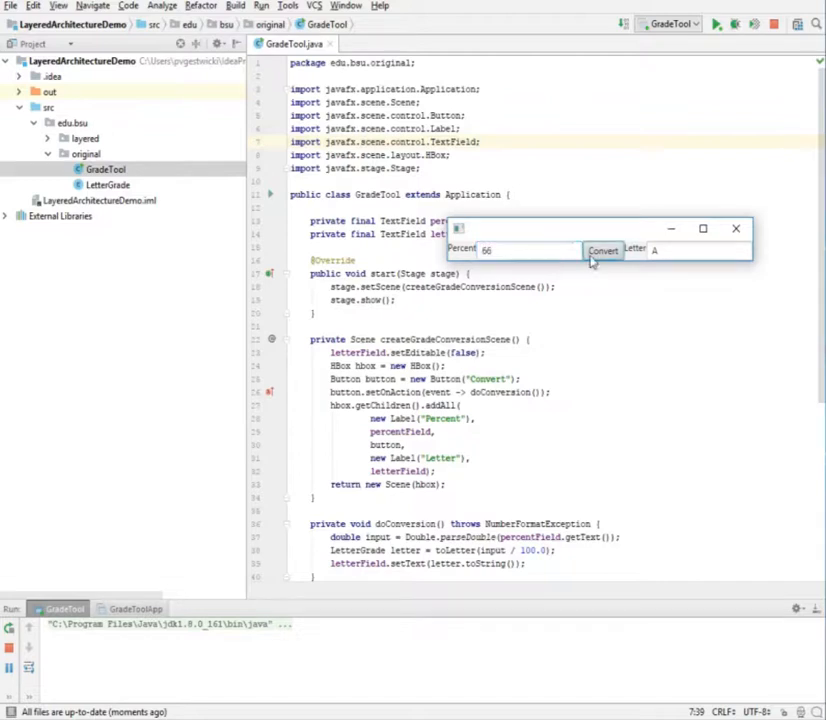
click(602, 250)
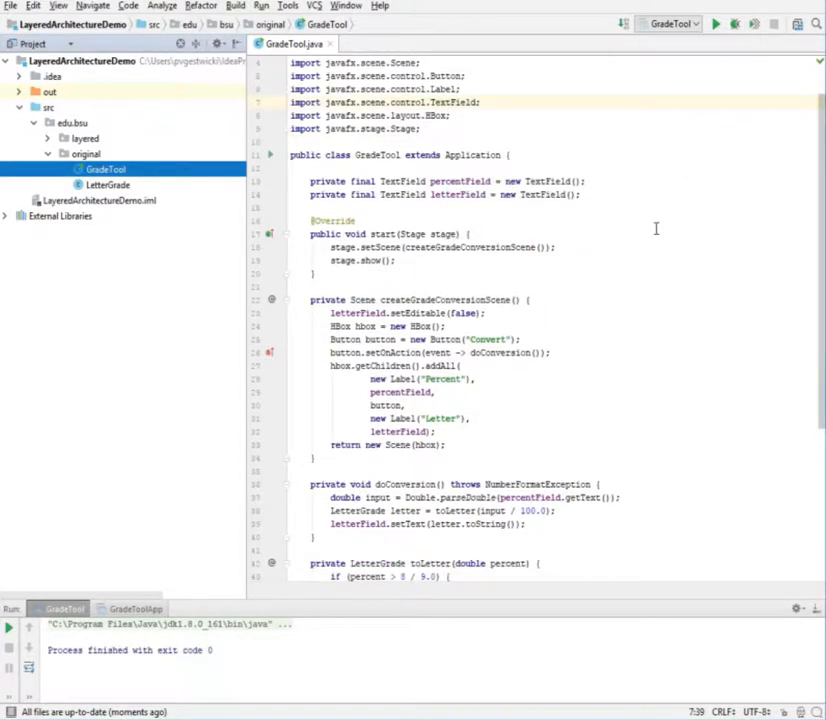
scroll(down, 3)
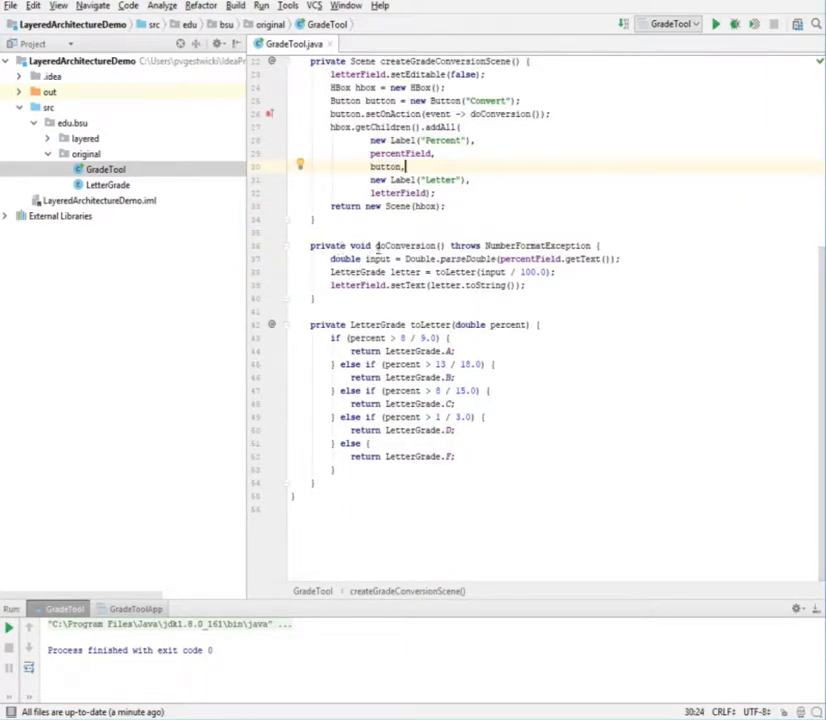
click(405, 245)
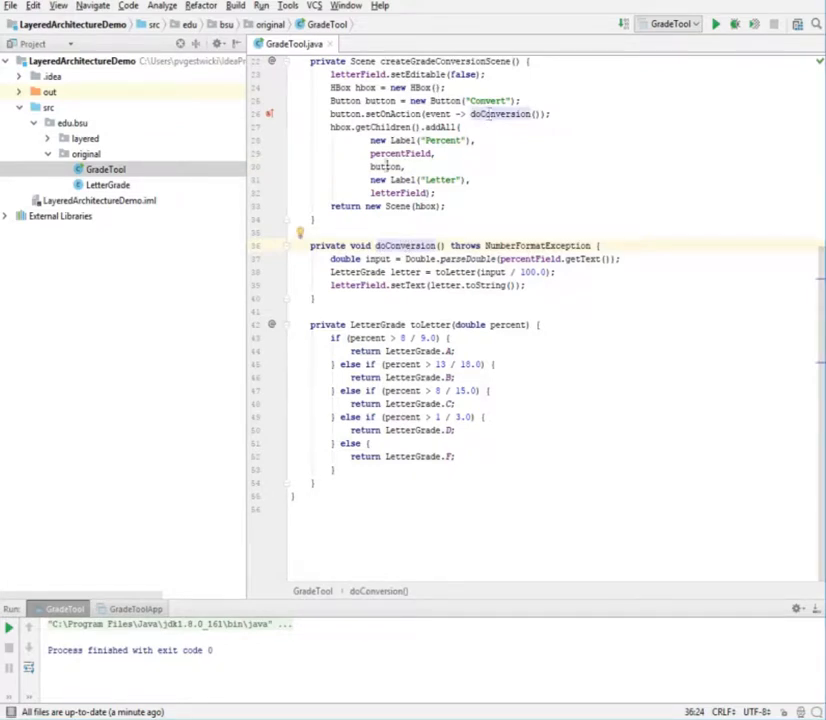
drag(335, 338, 495, 468)
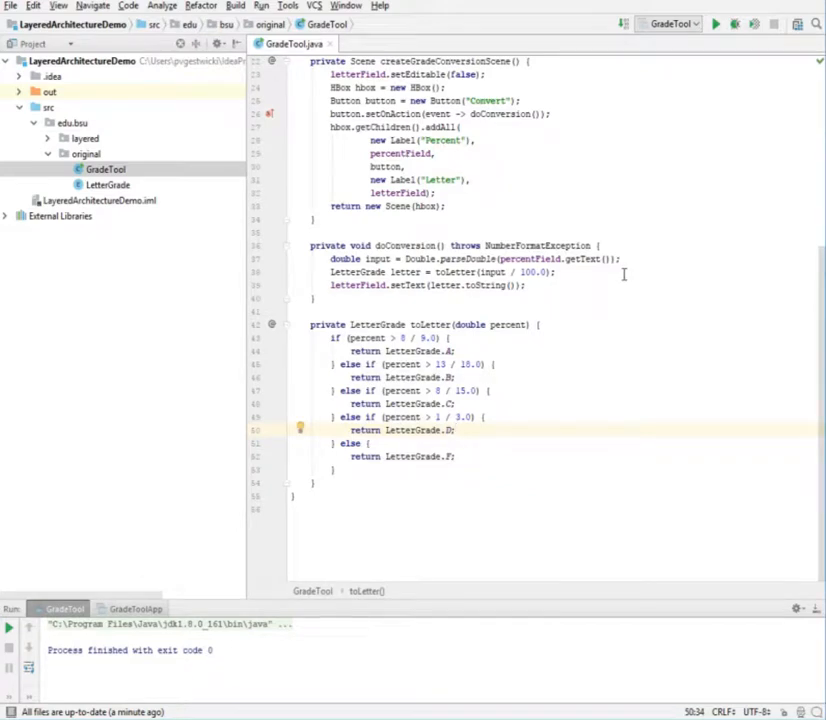
scroll(up, 3)
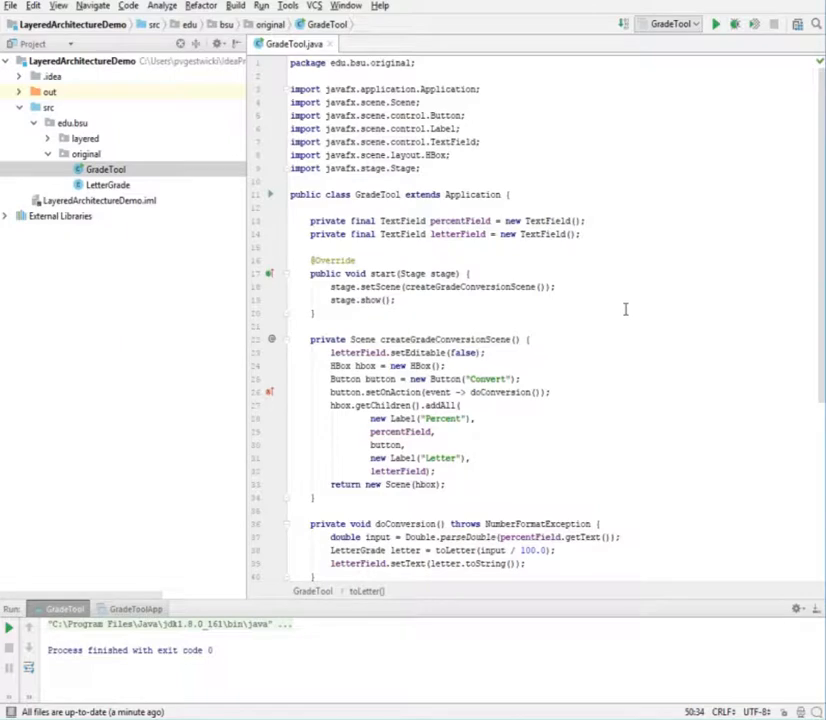
scroll(down, 3)
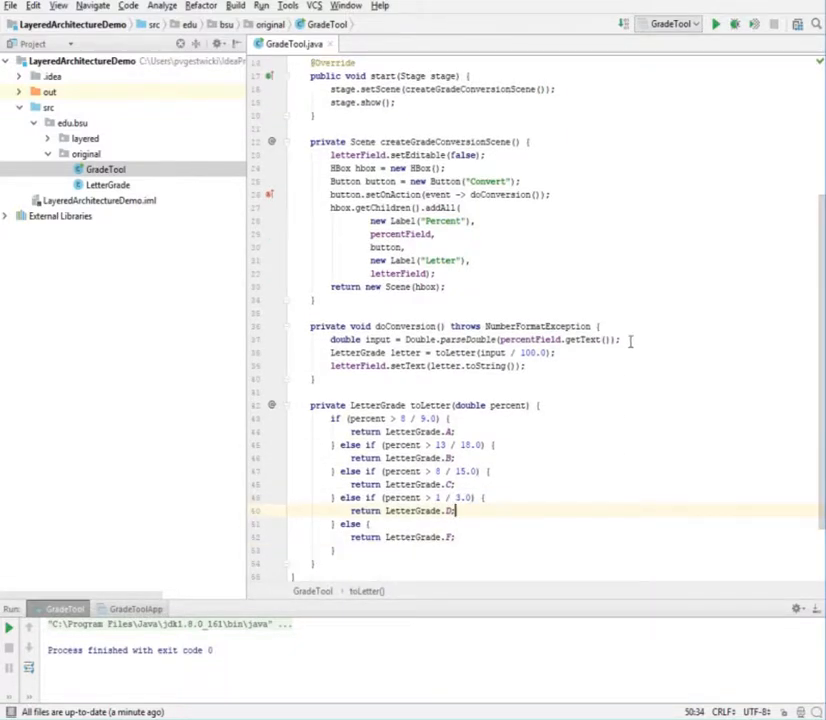
scroll(down, 3)
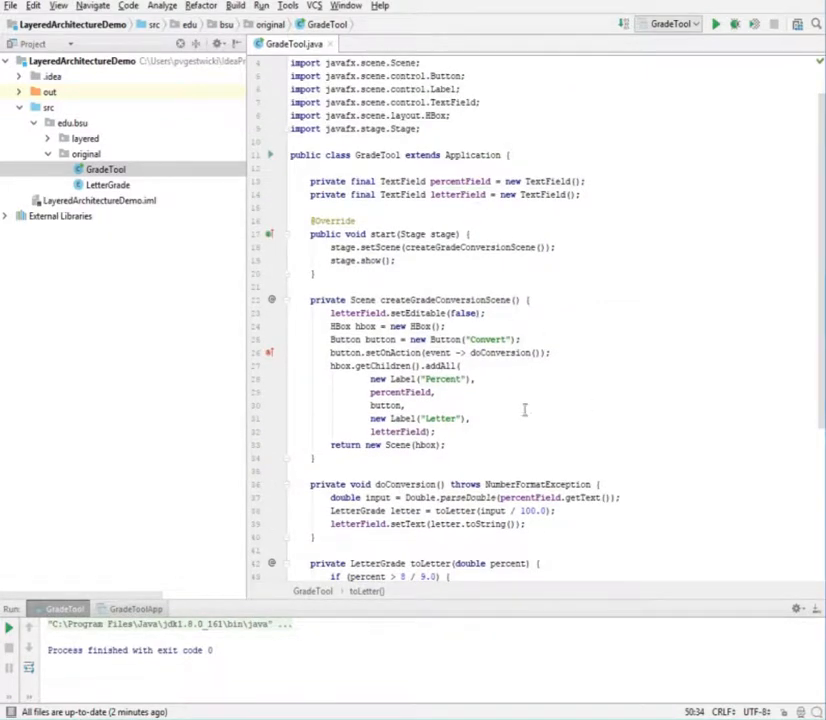
scroll(down, 3)
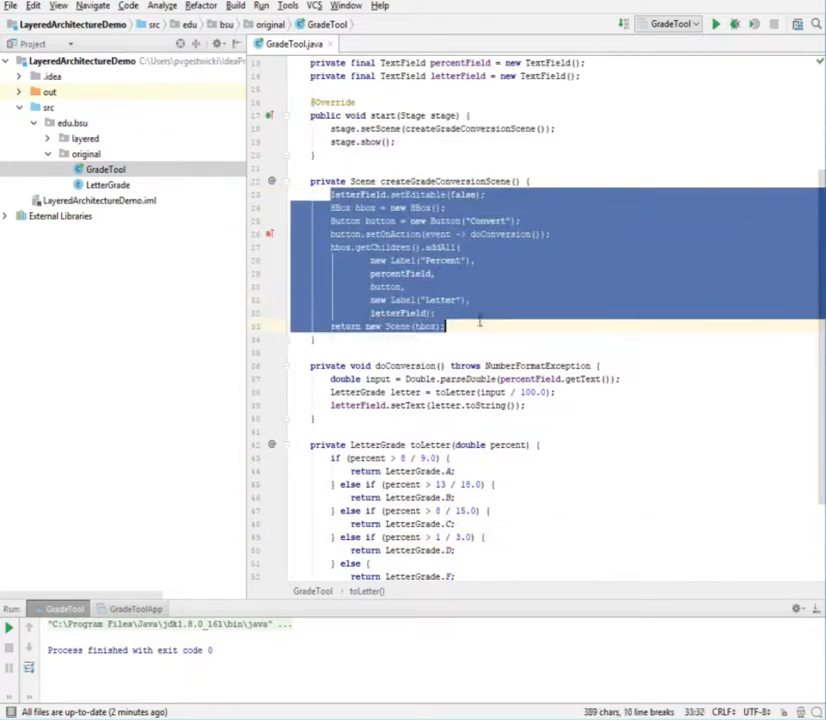
Step: Clear the code selection in GradeTool and scroll down to the toLetter method
click(494, 268)
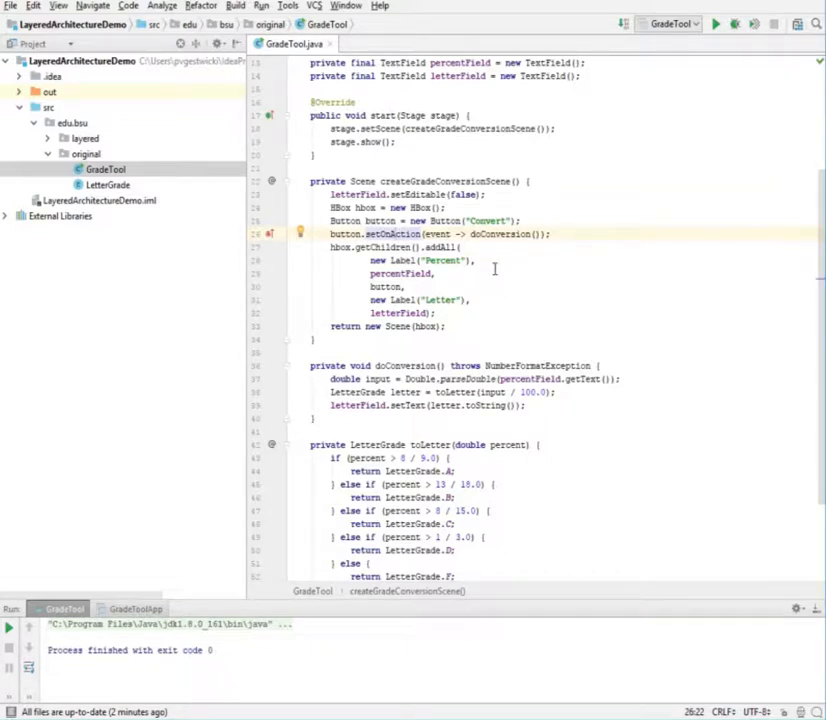
scroll(down, 3)
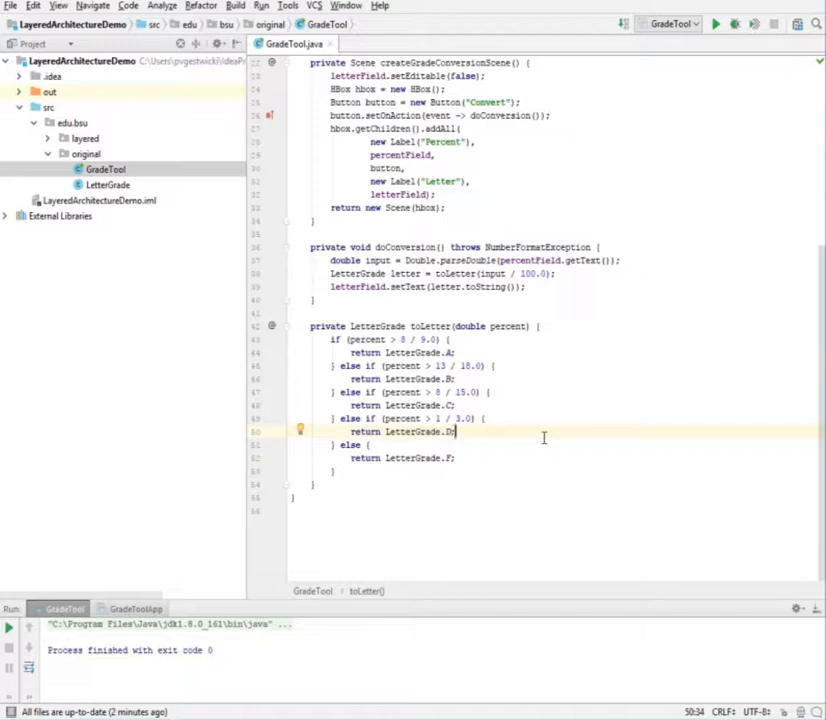
mouse_move(270, 247)
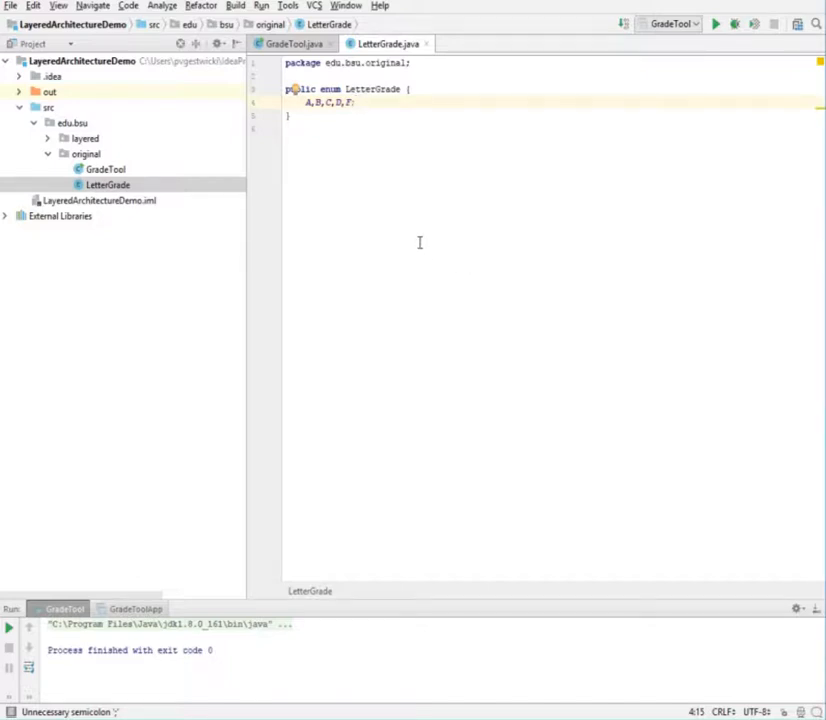
Step: Close the GradeTool.java and LetterGrade.java editor tabs
click(293, 43)
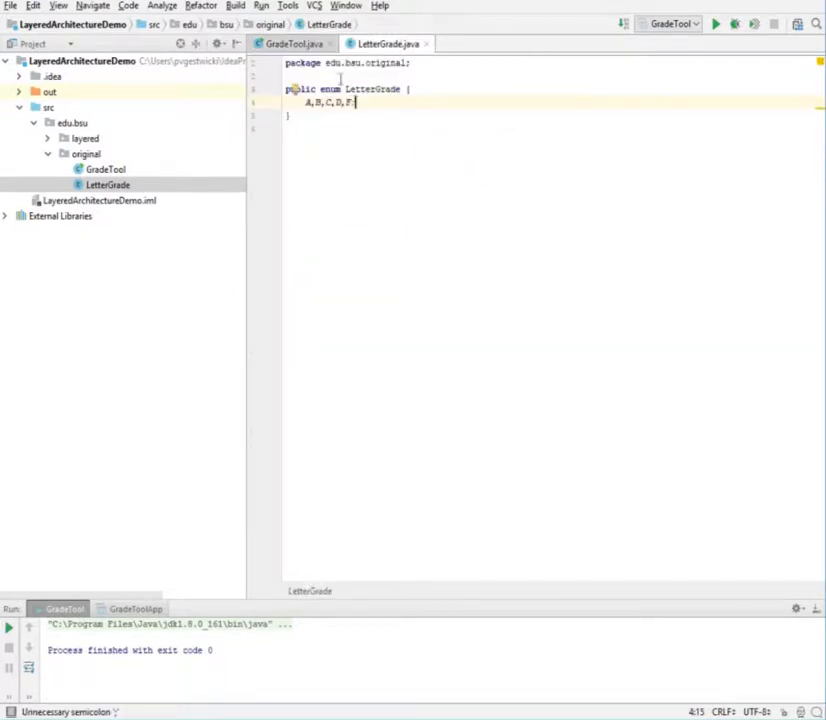
click(293, 43)
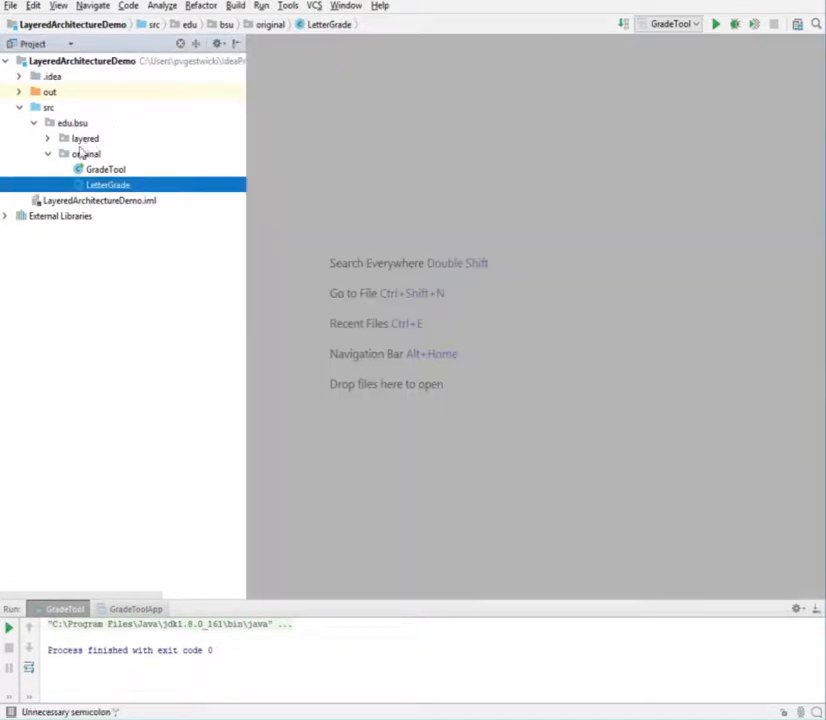
Step: Expand the layered package, open GradeToolApp, and jump to TriageGradePolicy from doConversion
click(48, 138)
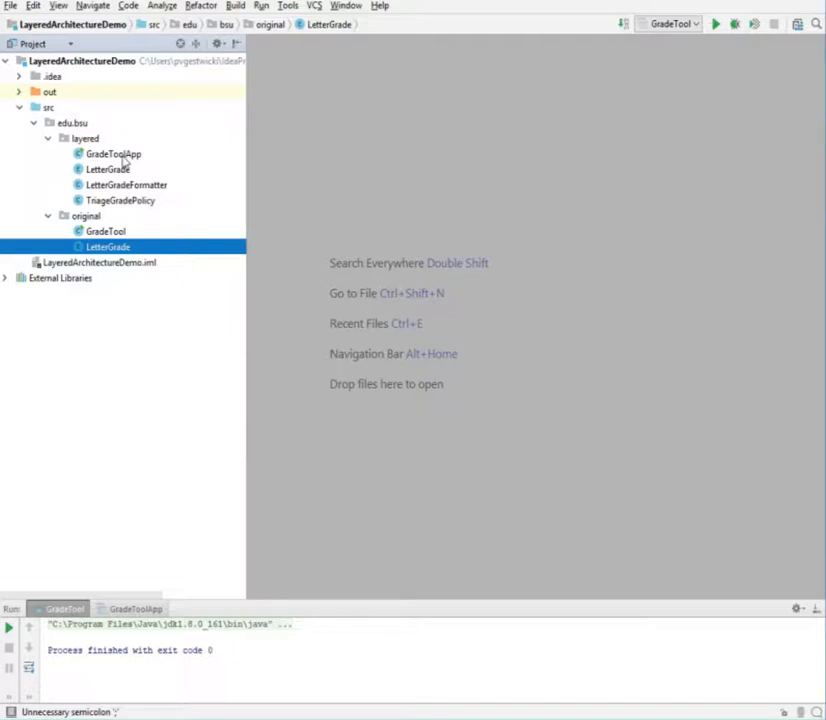
double_click(113, 153)
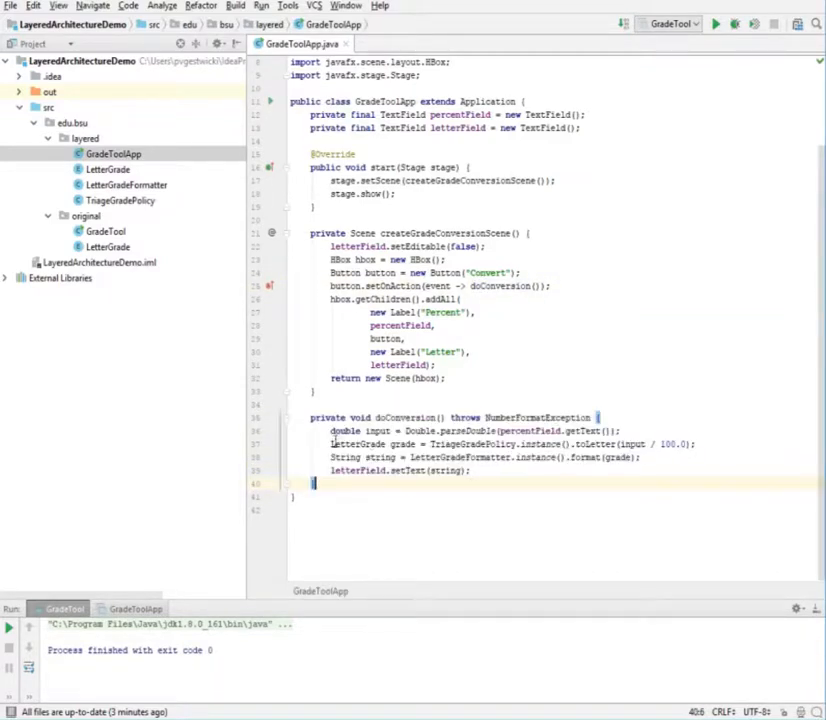
double_click(445, 444)
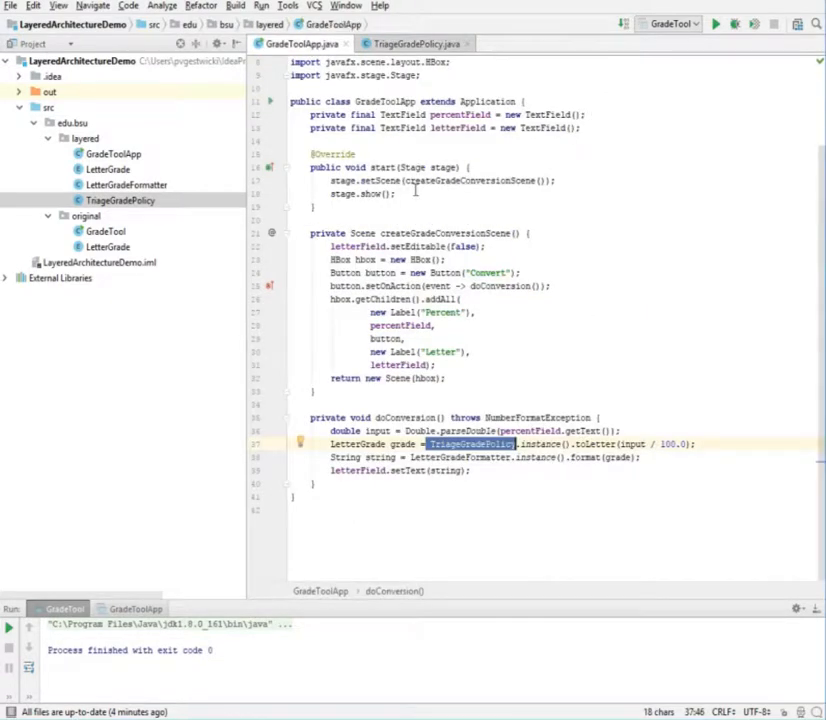
Step: Open LetterGradeFormatter and the layered LetterGrade enum from doConversion's references
click(418, 431)
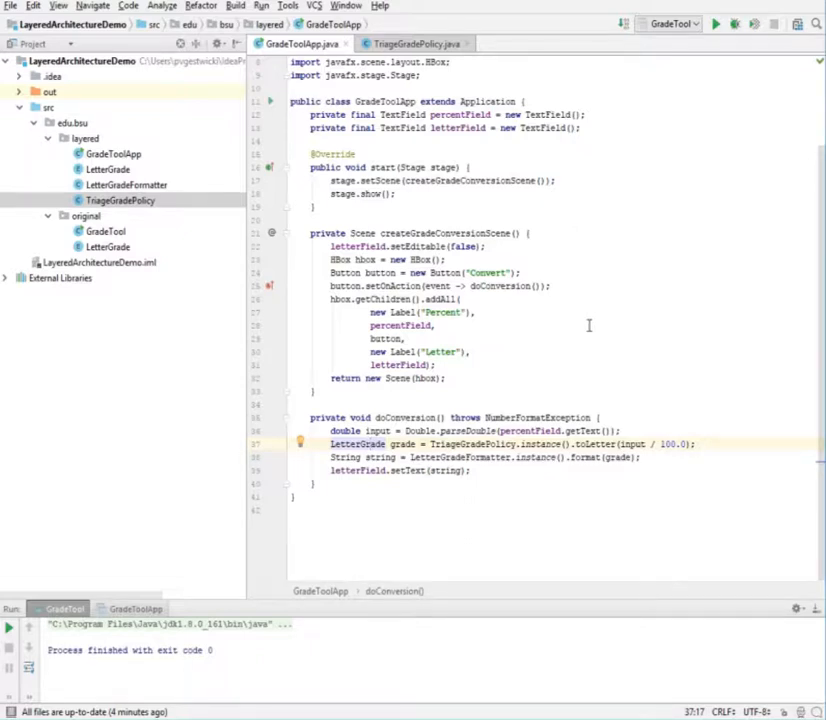
click(437, 457)
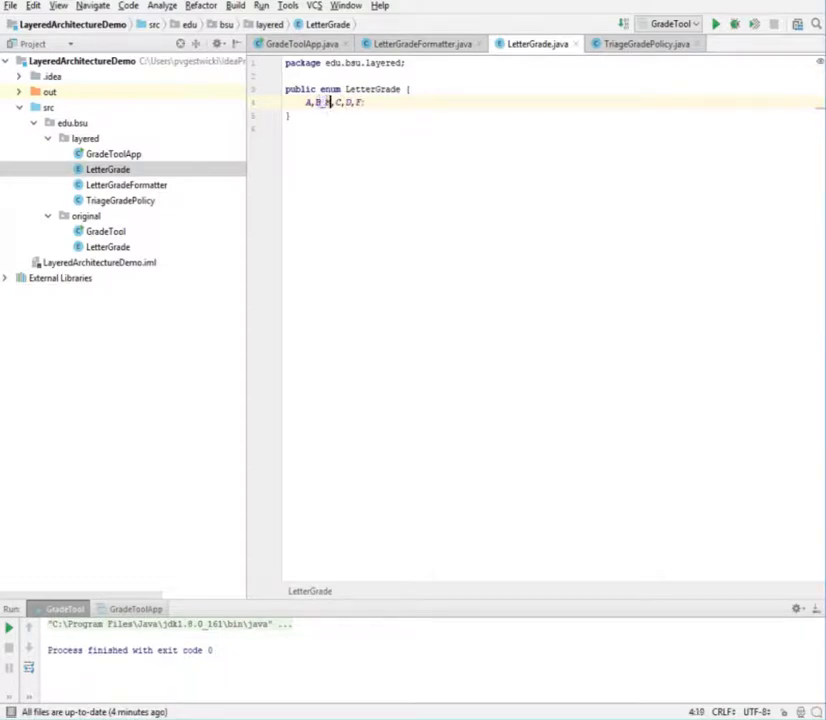
text(_MINUS)
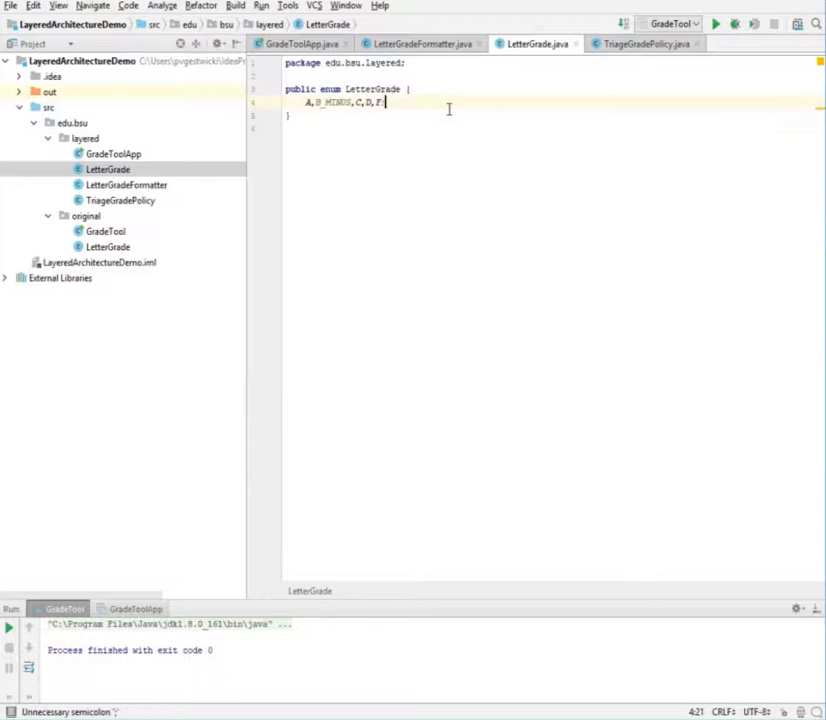
text(B-)
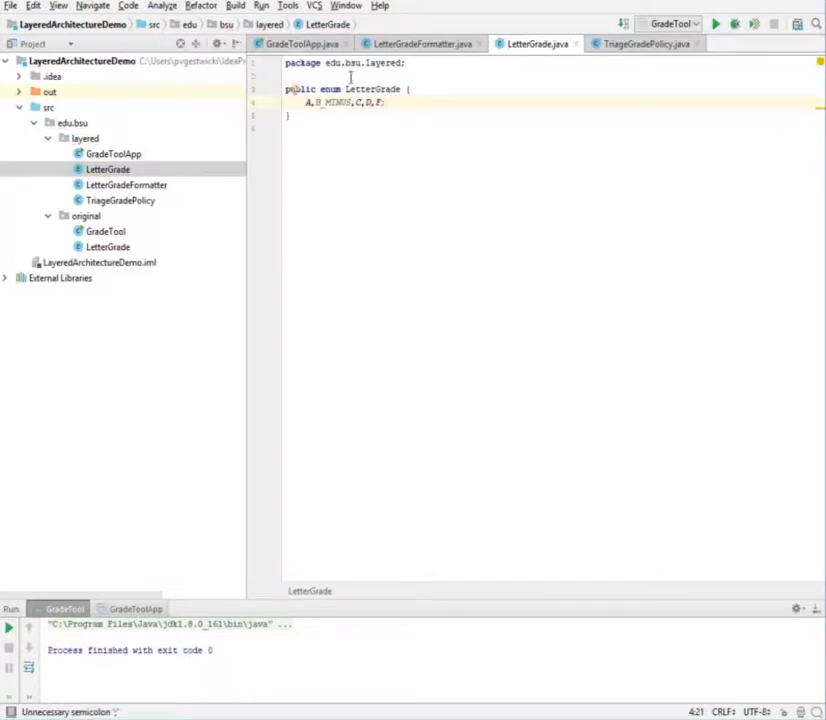
double_click(333, 102)
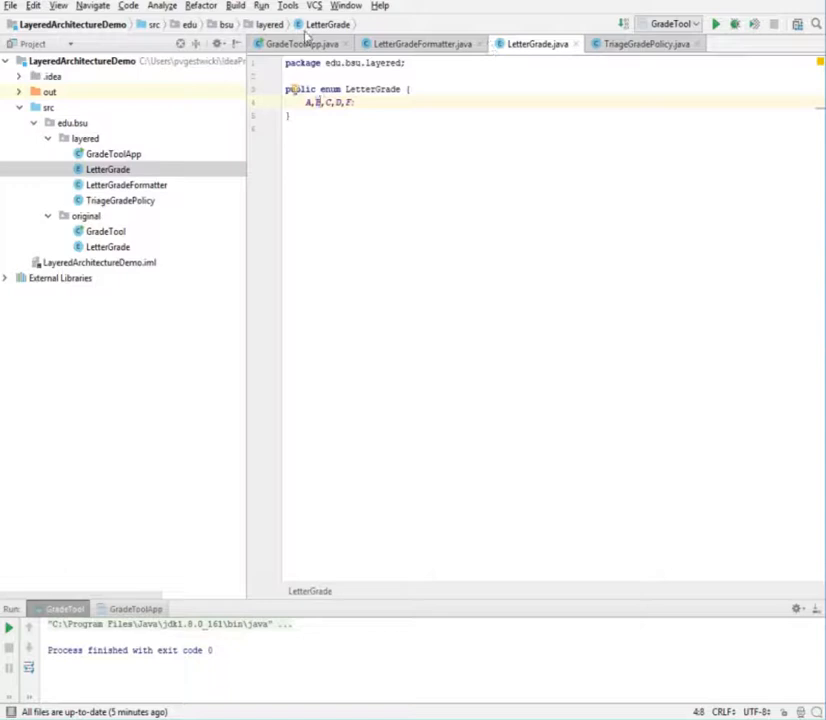
Step: Switch to the GradeToolApp.java tab to view doConversion again
click(300, 43)
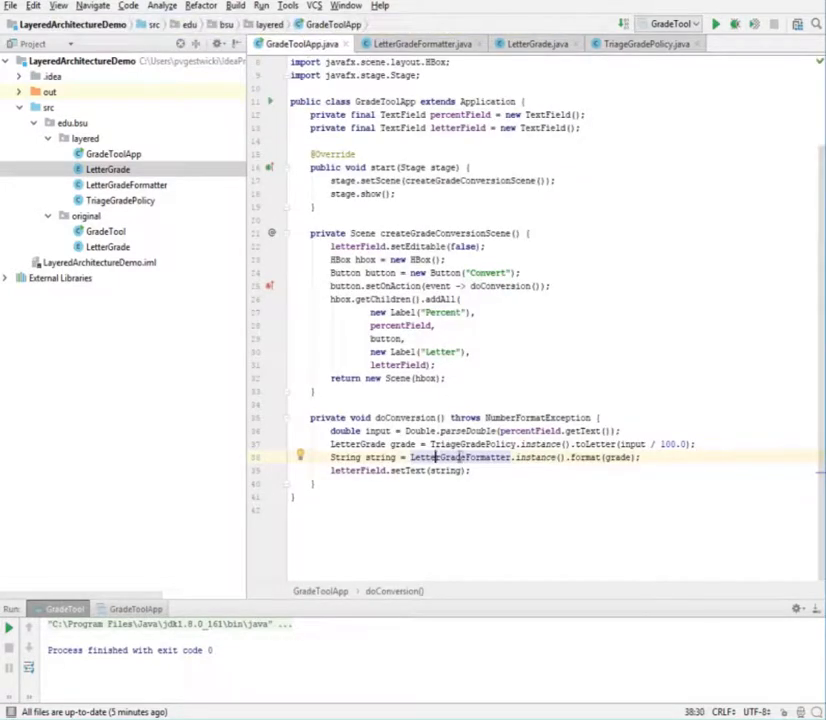
mouse_move(651, 457)
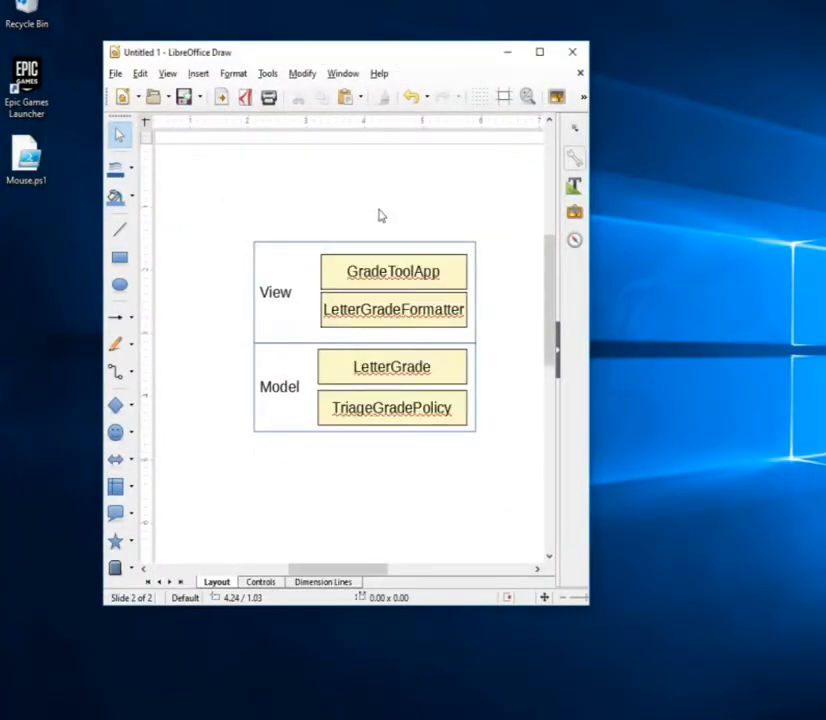
mouse_move(500, 248)
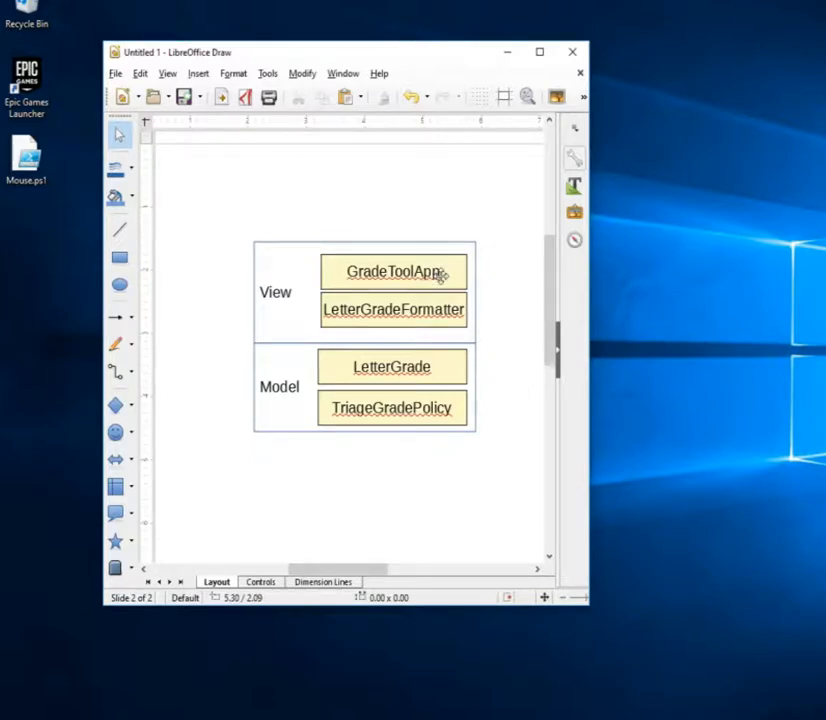
mouse_move(412, 315)
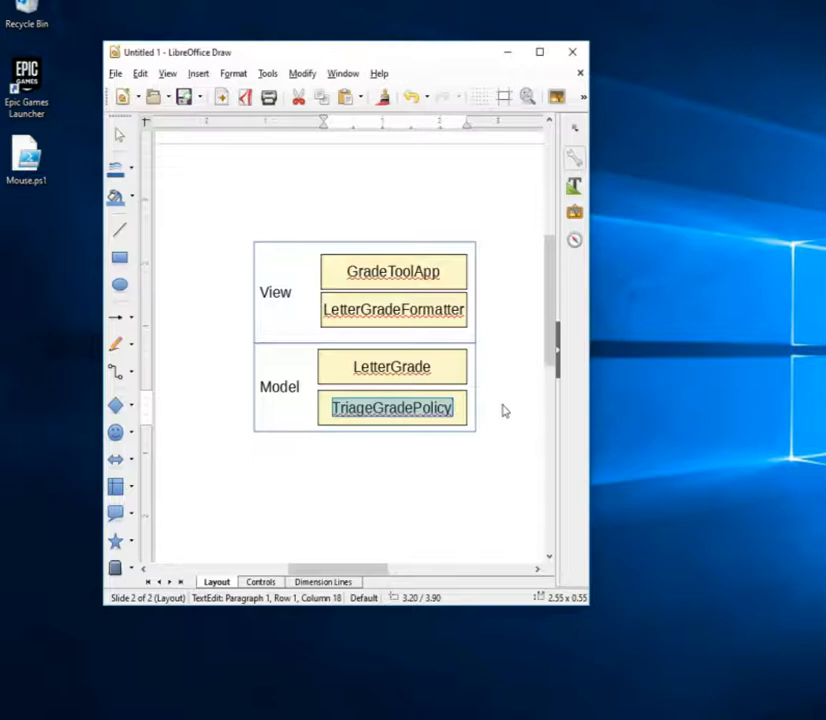
mouse_move(249, 241)
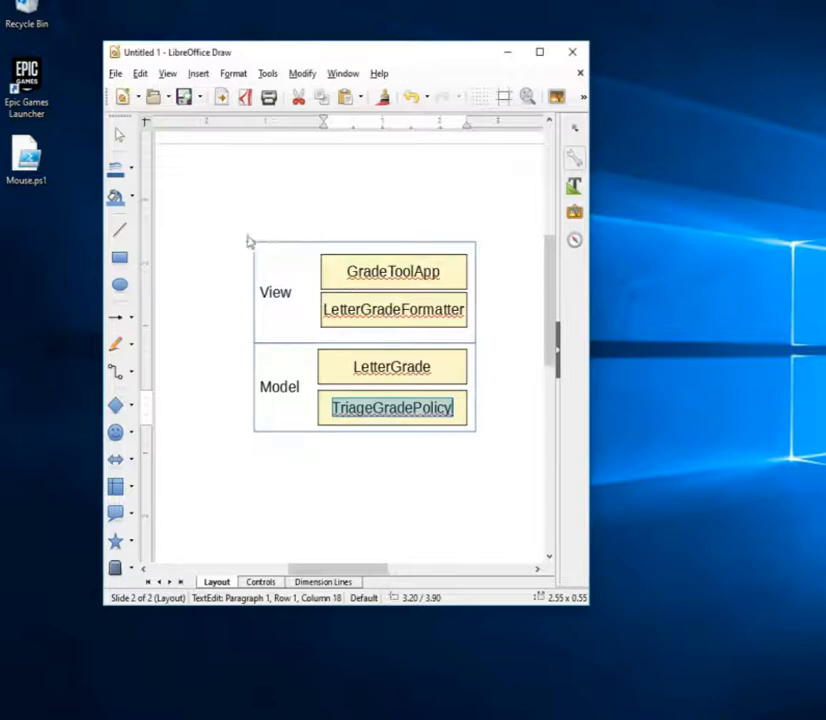